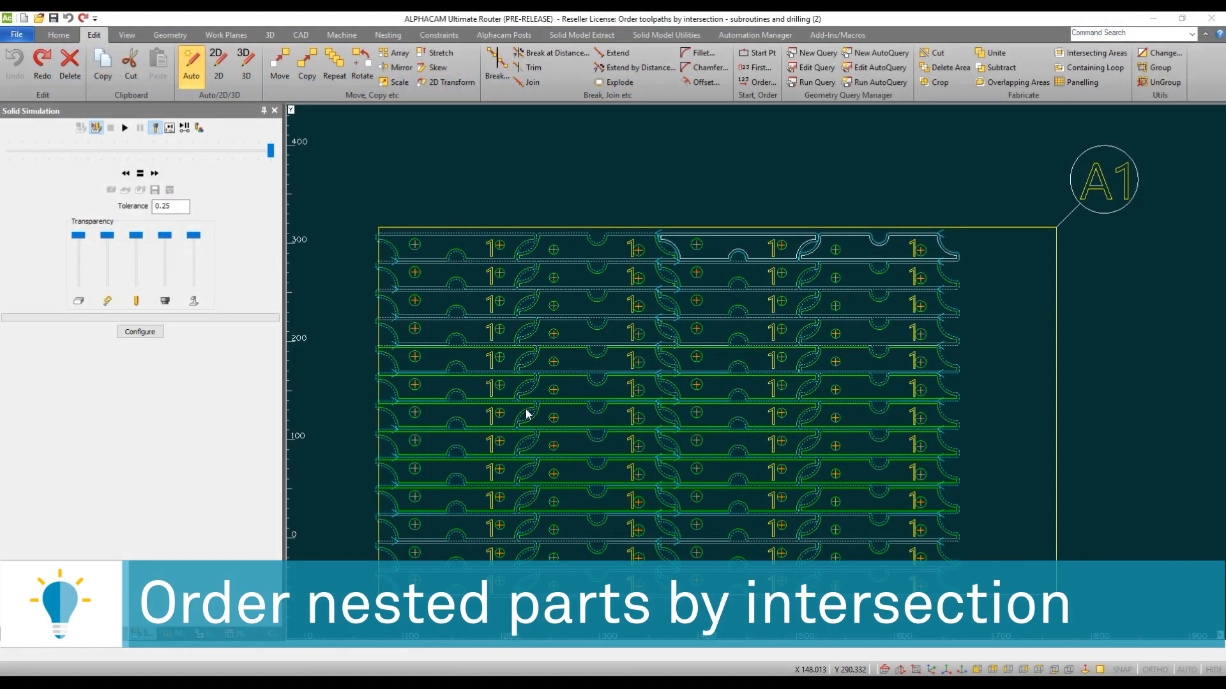
{"action": "mouse_move", "coordinate": [568, 209]}
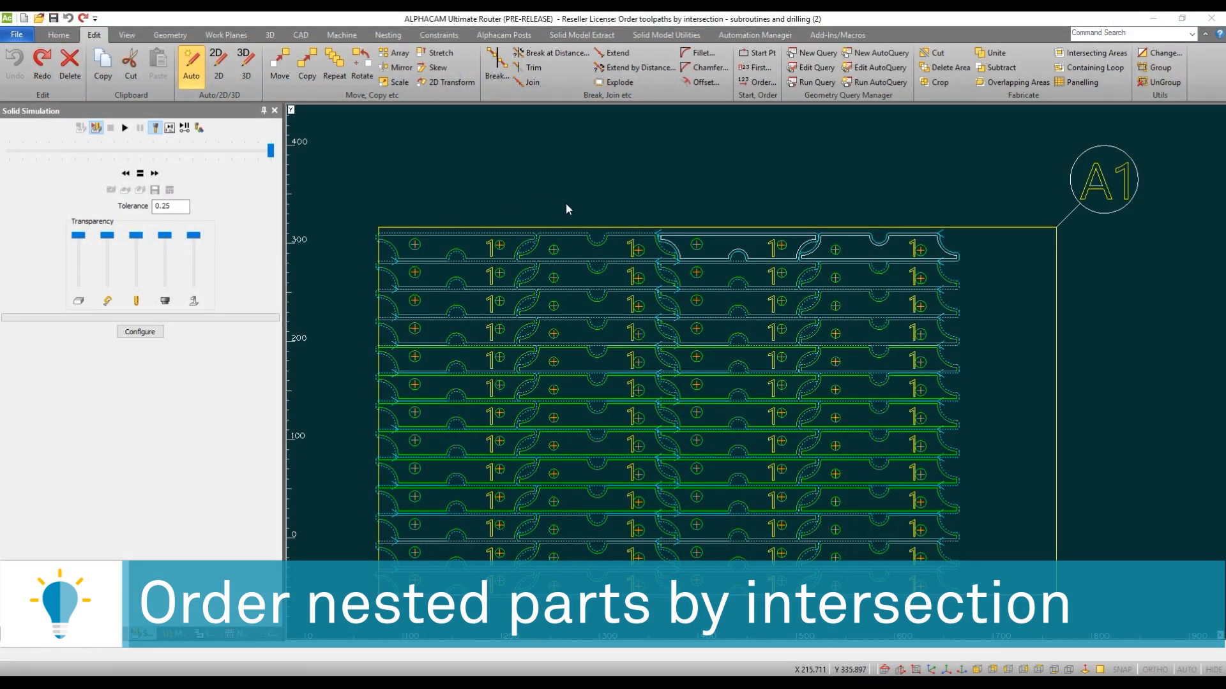
{"action": "mouse_move", "coordinate": [870, 300]}
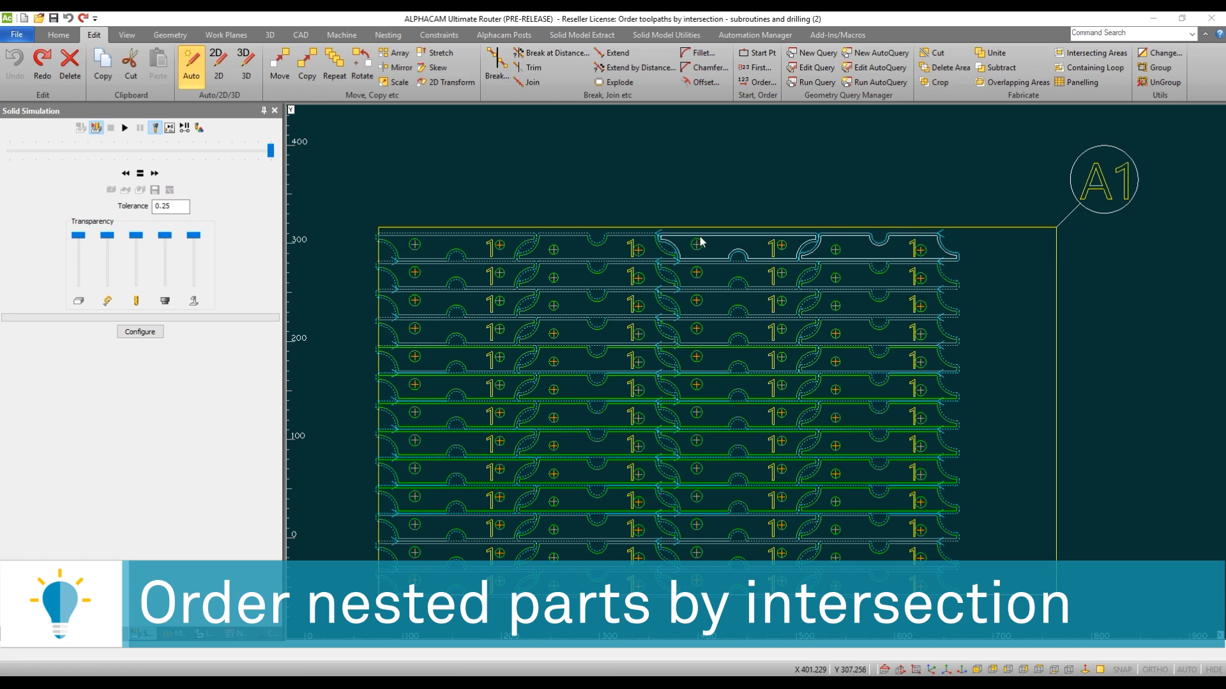
{"action": "mouse_move", "coordinate": [515, 254]}
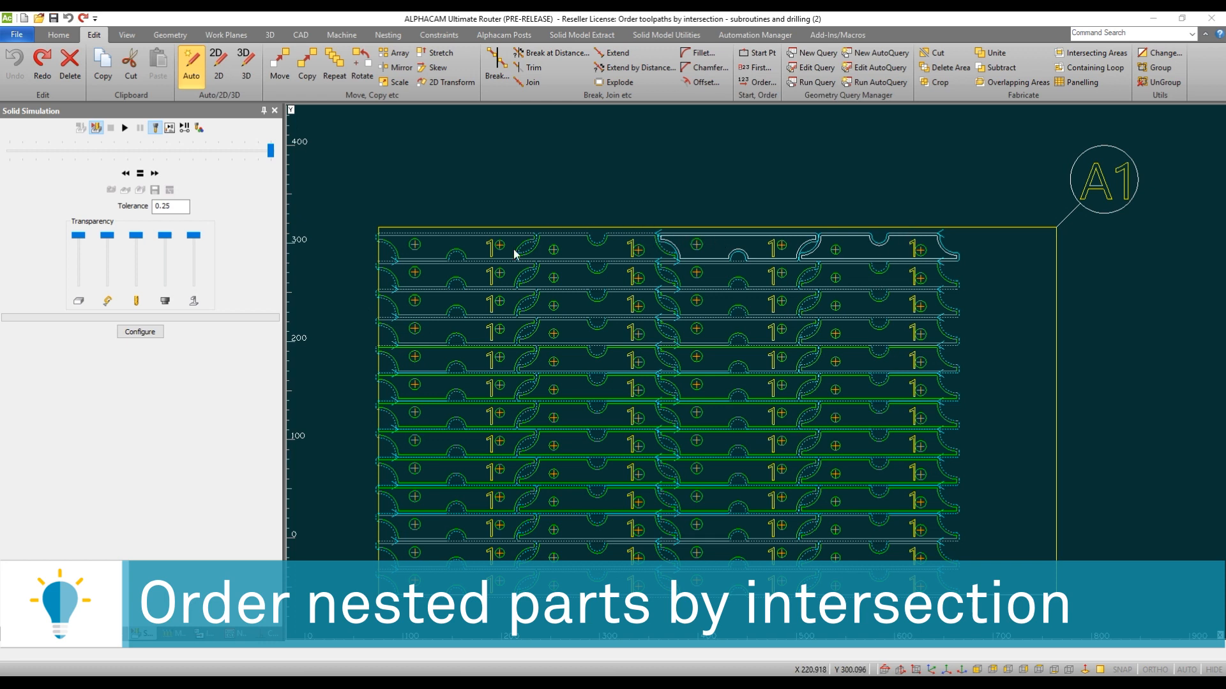
{"action": "mouse_move", "coordinate": [614, 470]}
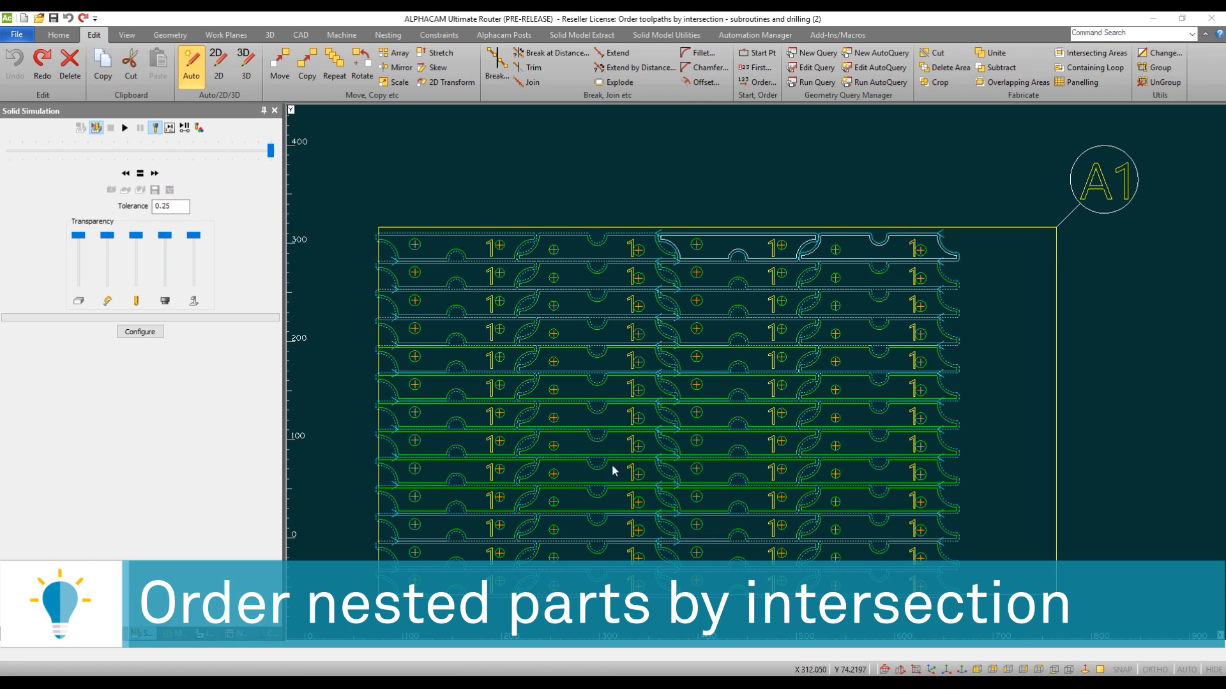
Right-click the drawing area to bring up the radial quick menu with Simulation.
{"action": "right_click", "coordinate": [769, 398]}
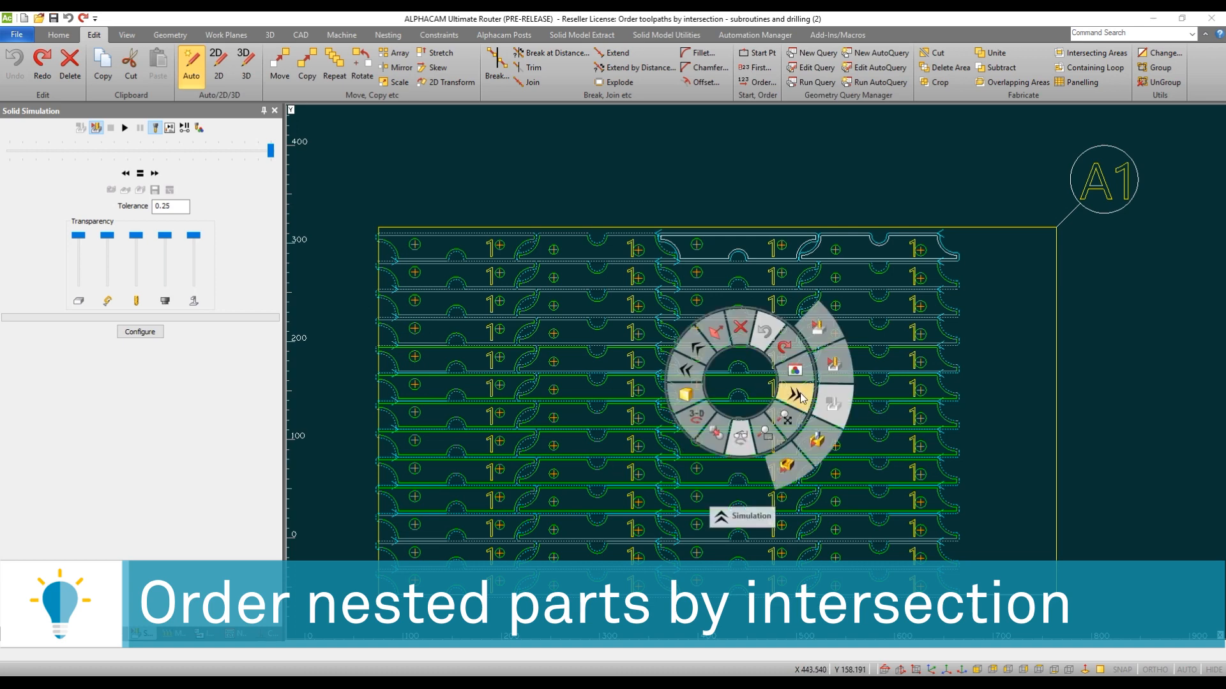
Start the solid simulation and fast-forward through drilling the sheet's holes.
{"action": "left_click", "coordinate": [124, 128]}
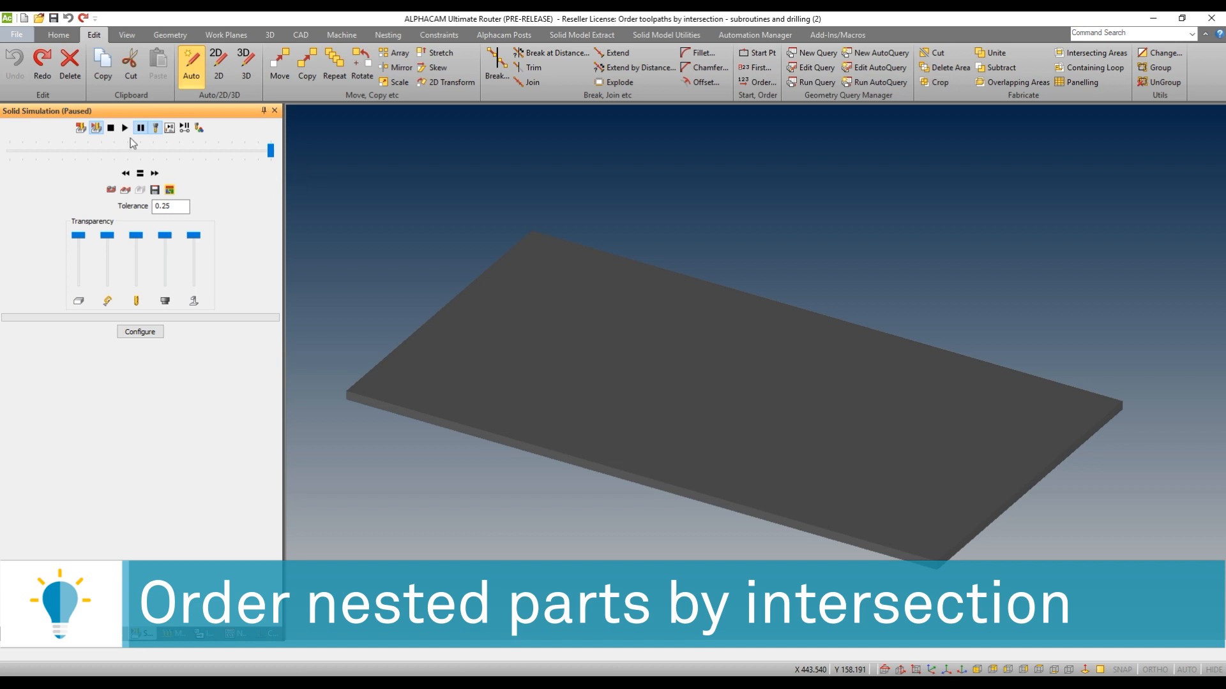
{"action": "left_click", "coordinate": [124, 127]}
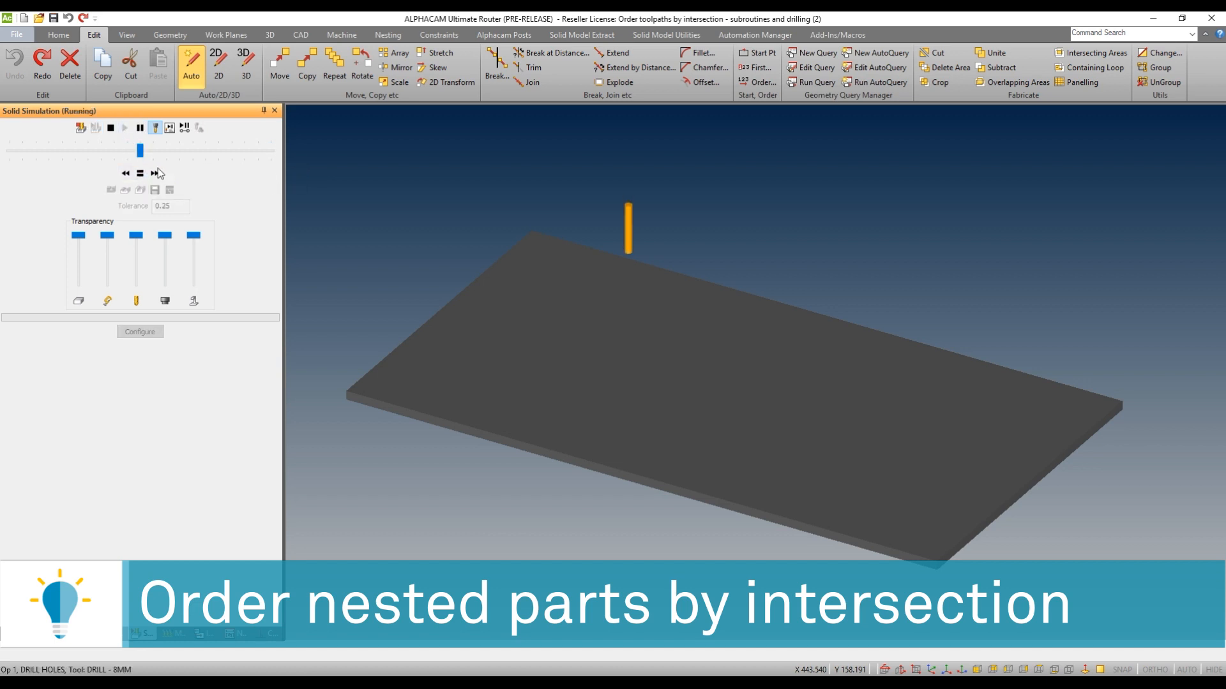
{"action": "left_click", "coordinate": [154, 173]}
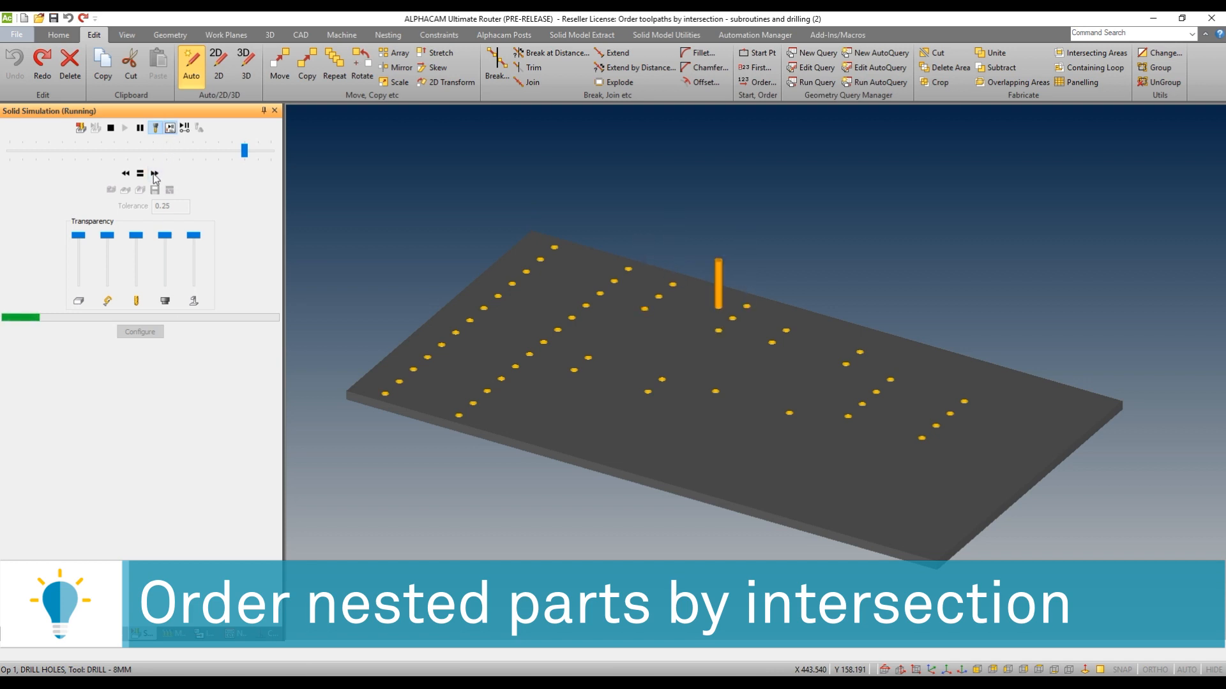
{"action": "left_click", "coordinate": [153, 173]}
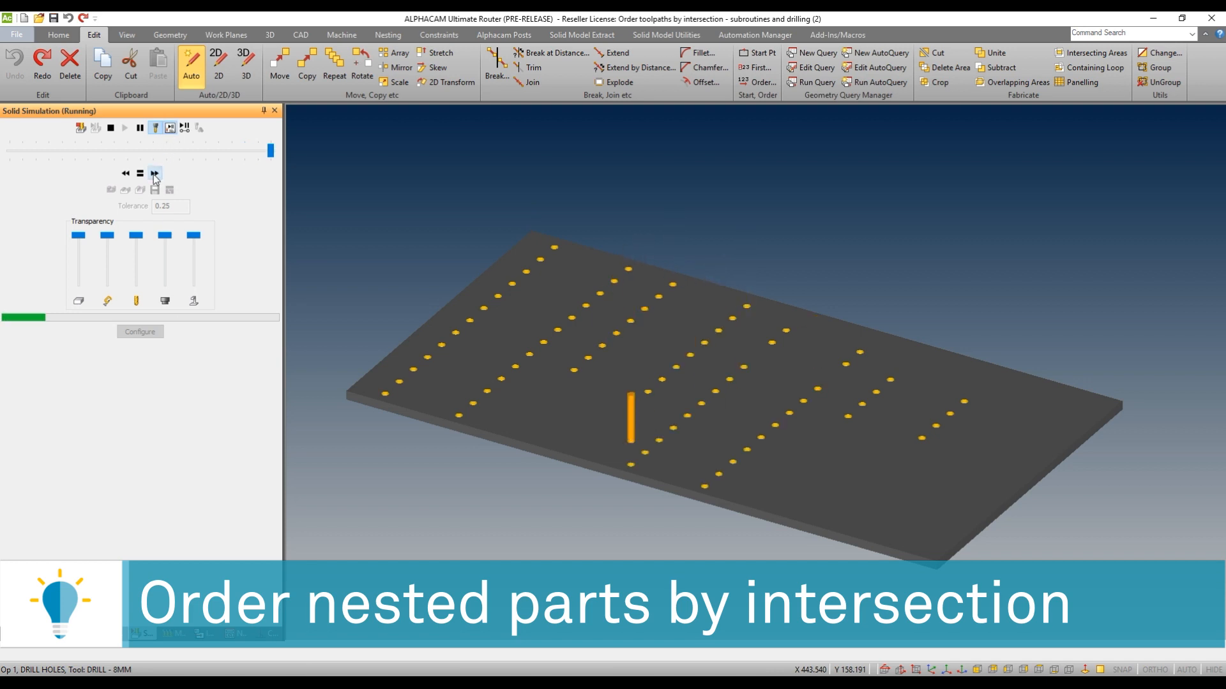
Resume and fast-forward the simulation until every nested part is cut out.
{"action": "left_click", "coordinate": [139, 127]}
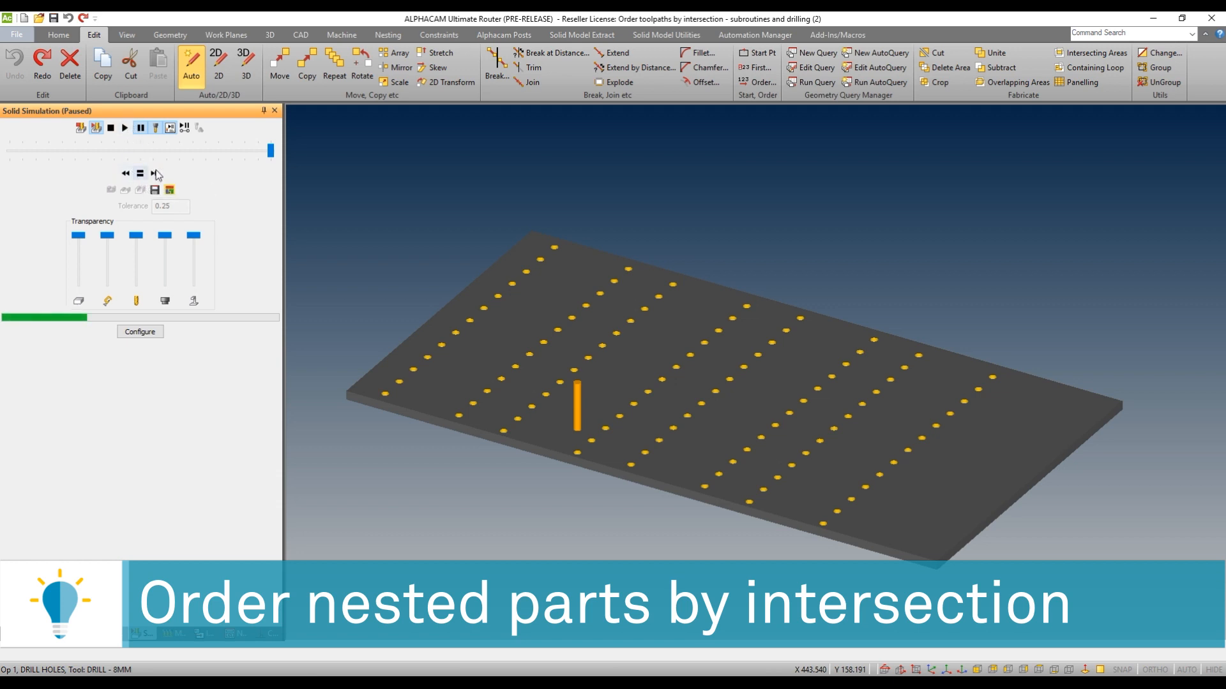
{"action": "left_click", "coordinate": [154, 173]}
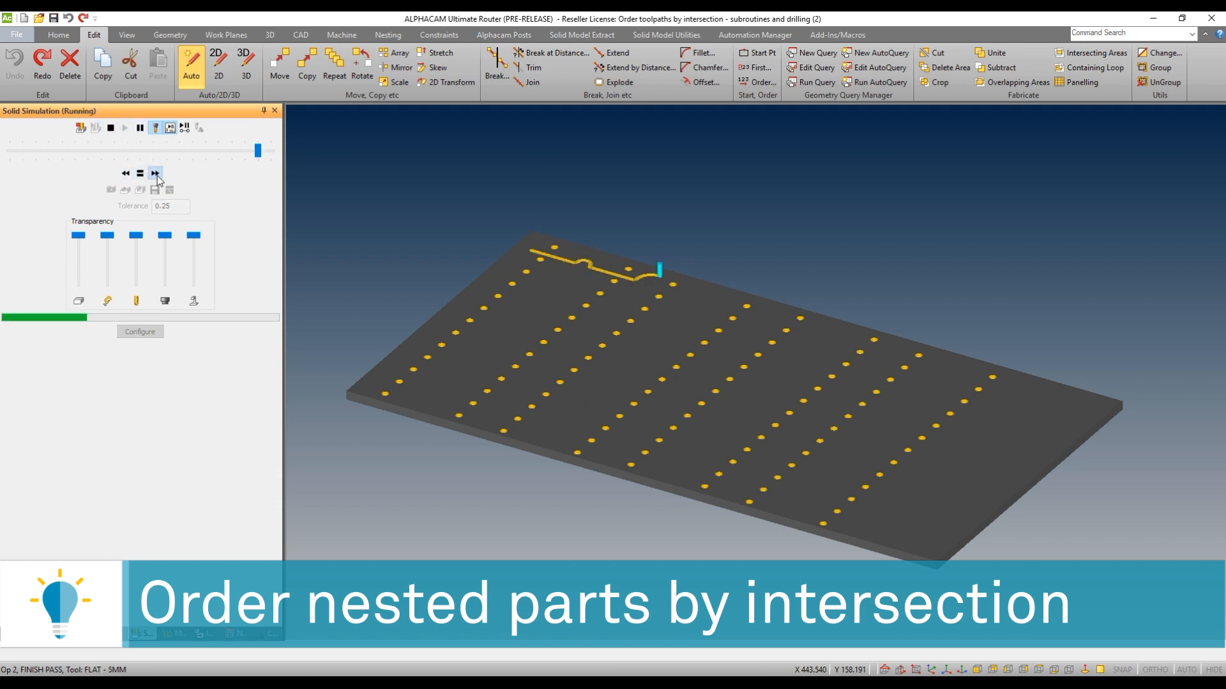
{"action": "left_click", "coordinate": [154, 173]}
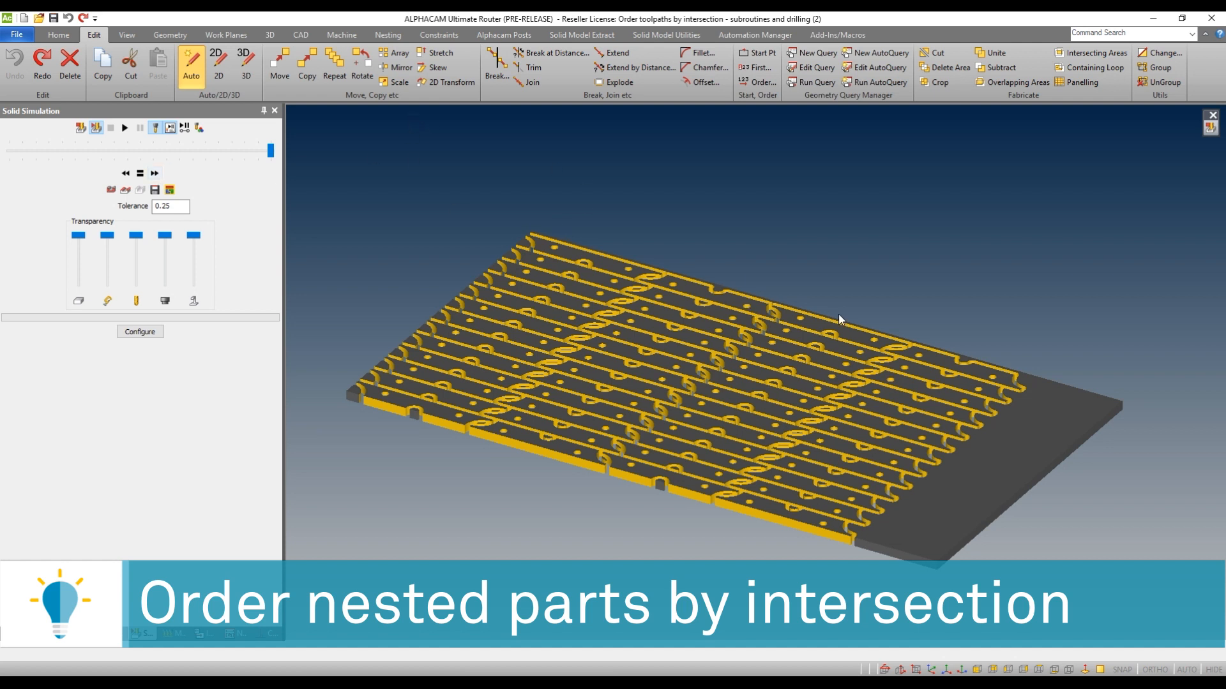
{"action": "mouse_move", "coordinate": [770, 446]}
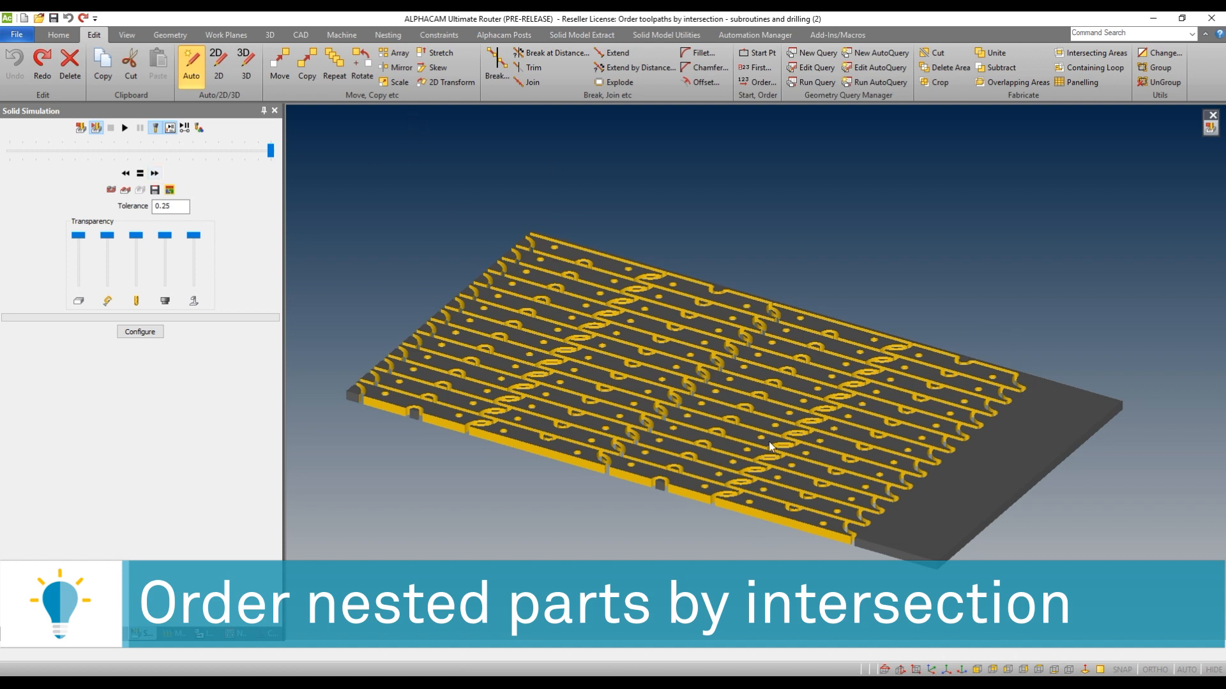
Exit the solid simulation back to the flat 2D sheet layout.
{"action": "right_click", "coordinate": [769, 446]}
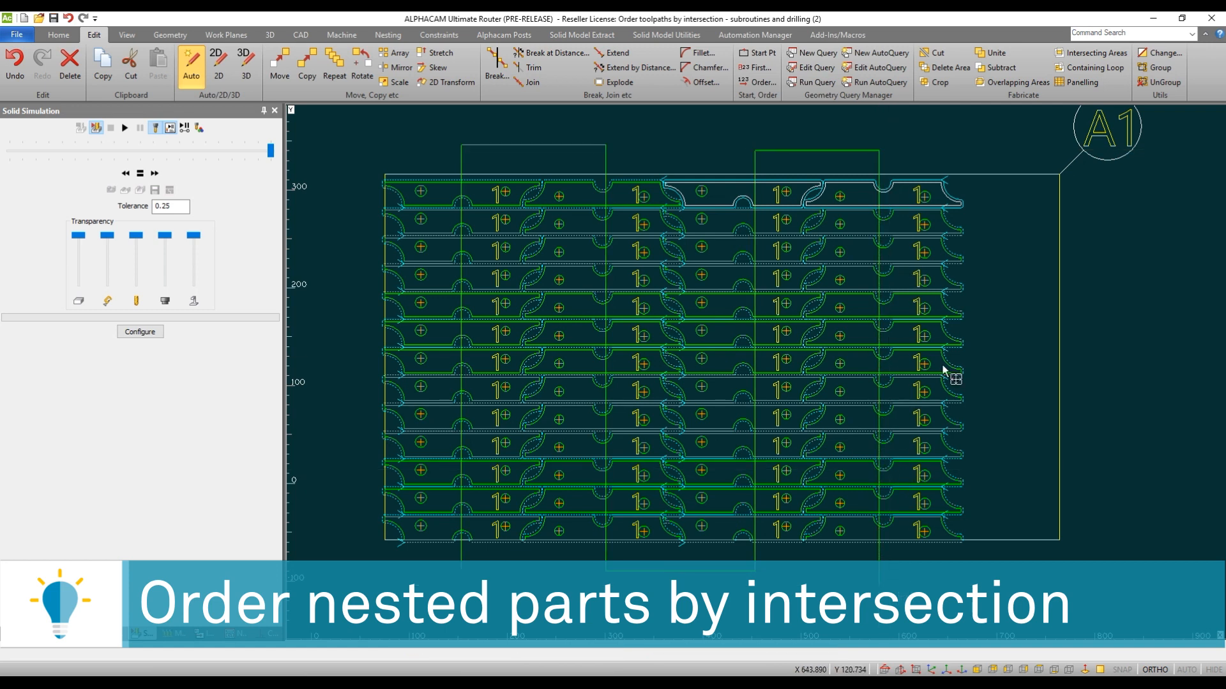
{"action": "mouse_move", "coordinate": [678, 154]}
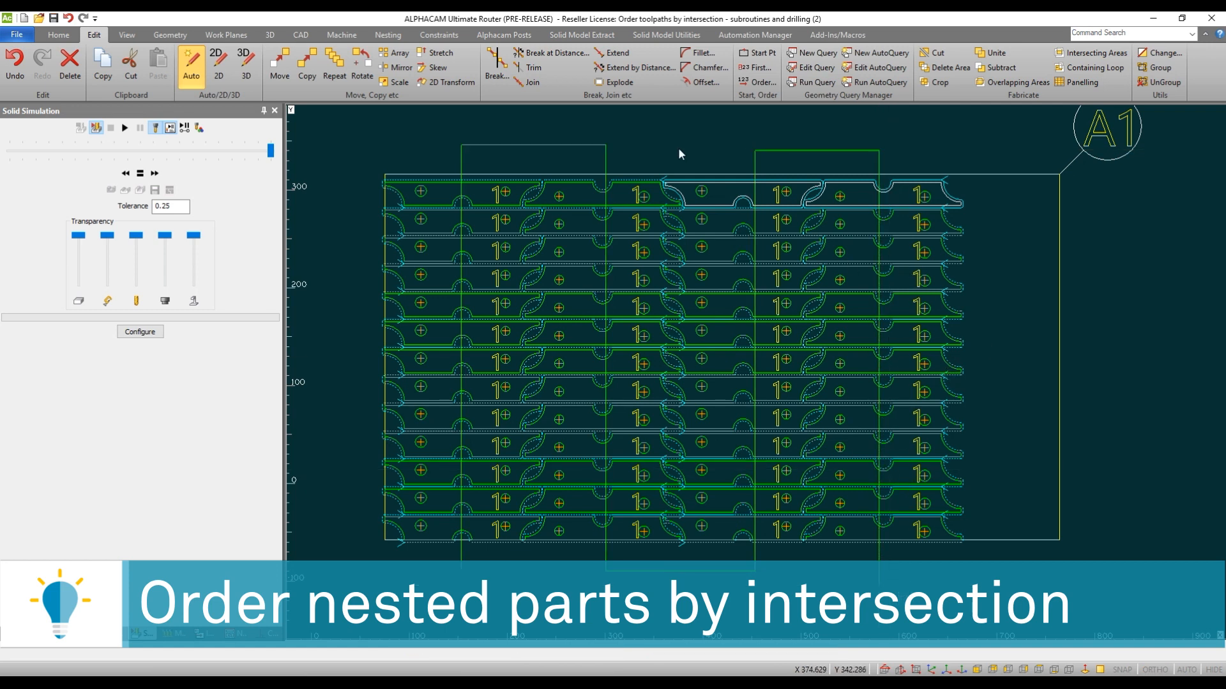
Order Nested Parts By Intersection and select the two rectangles to set the sequence.
{"action": "left_click", "coordinate": [756, 83]}
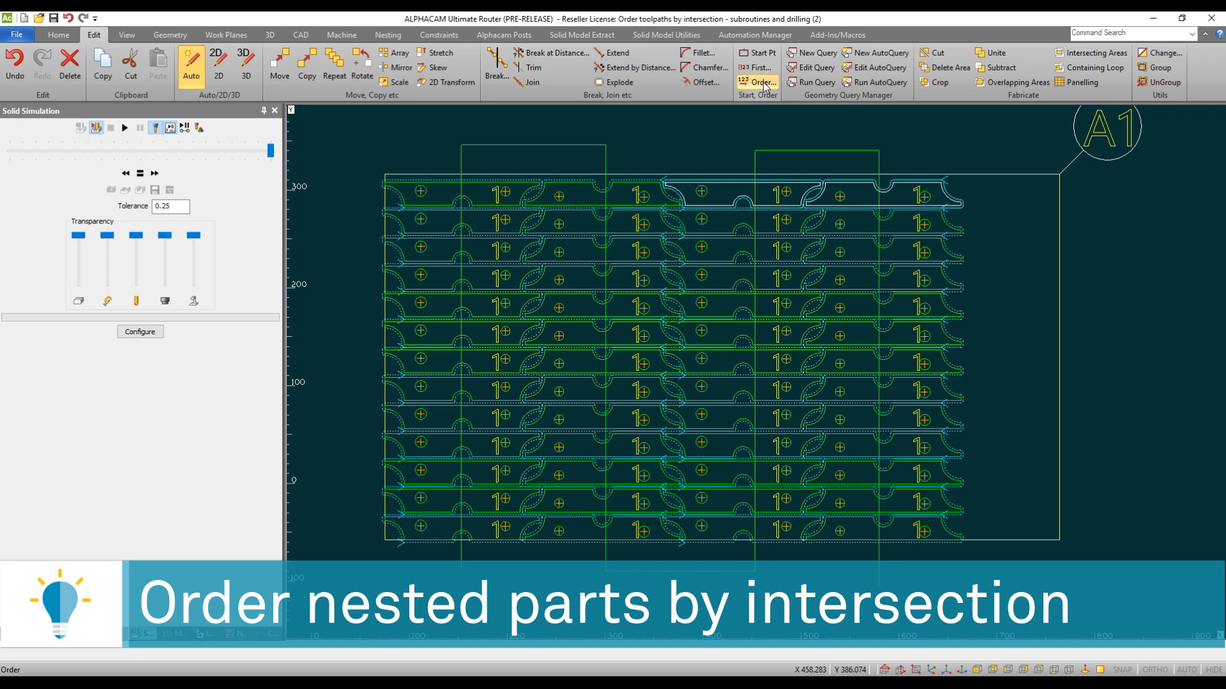
{"action": "left_click", "coordinate": [755, 82]}
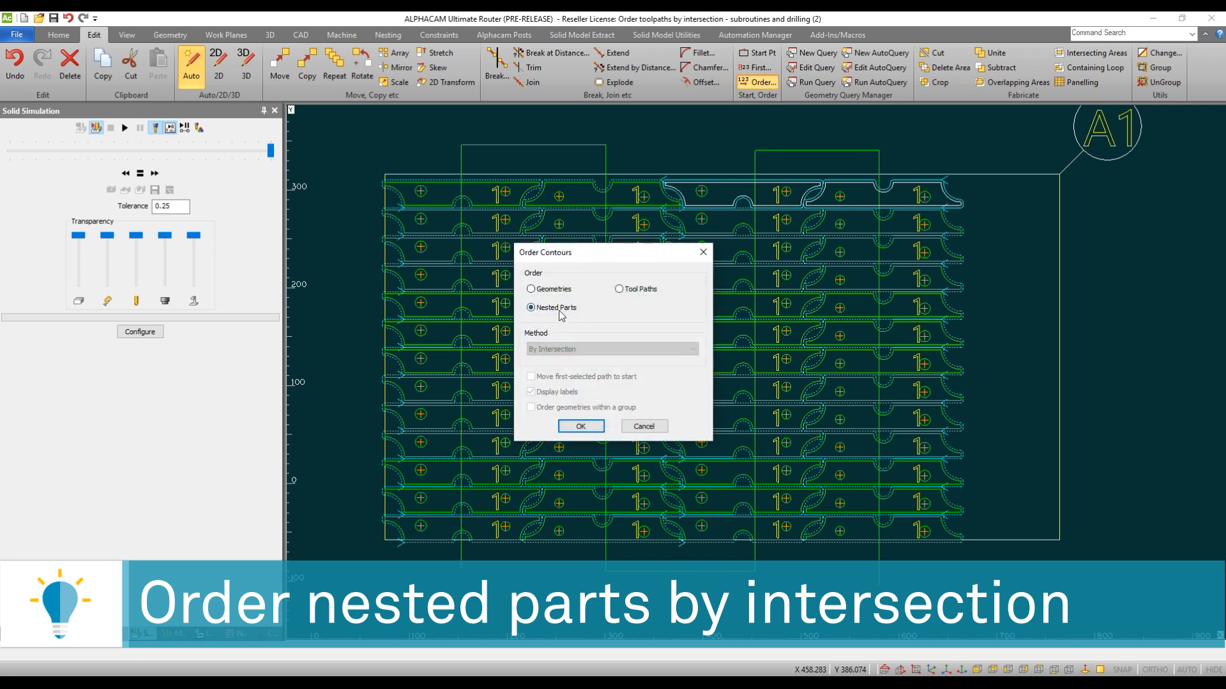
{"action": "left_click", "coordinate": [579, 426]}
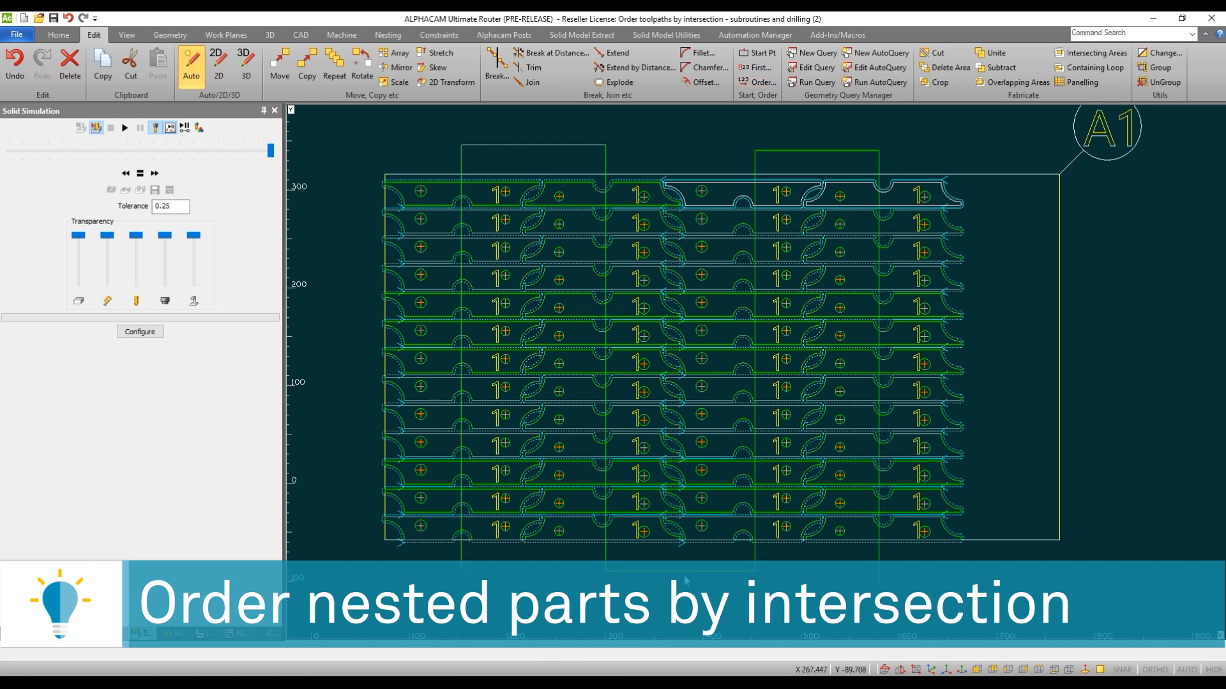
{"action": "left_click", "coordinate": [245, 59]}
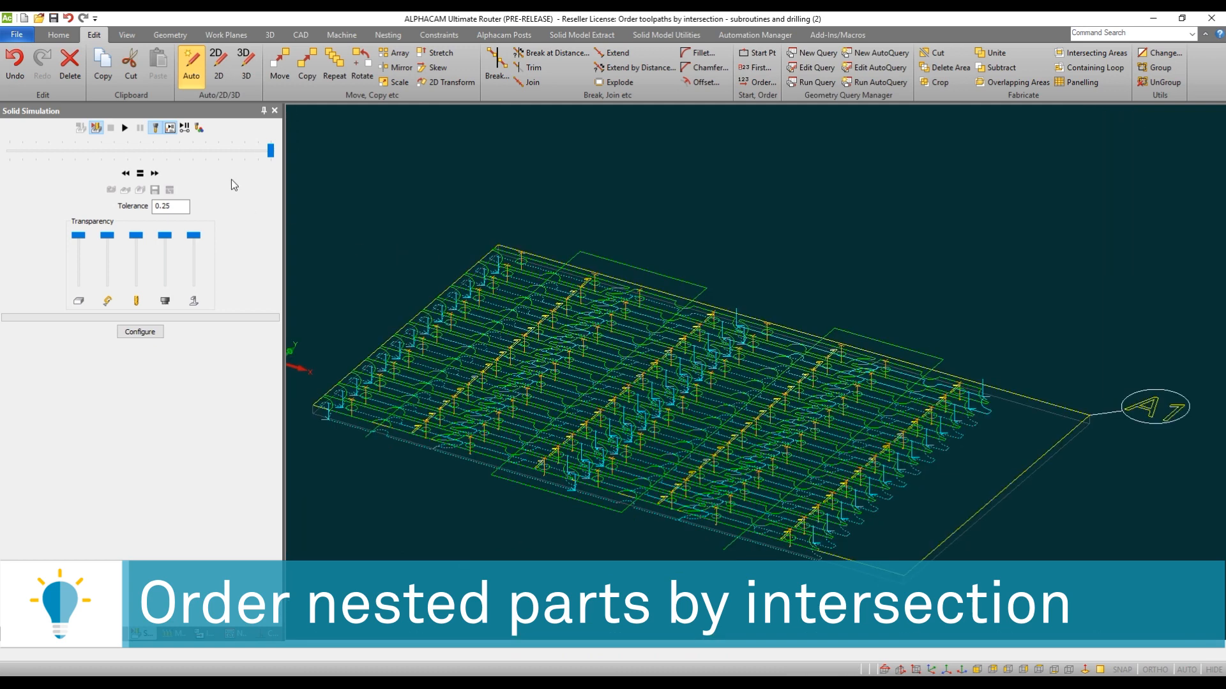
Rerun the solid simulation, fast-forwarding through drilling and cutting in the new order.
{"action": "left_click", "coordinate": [124, 128]}
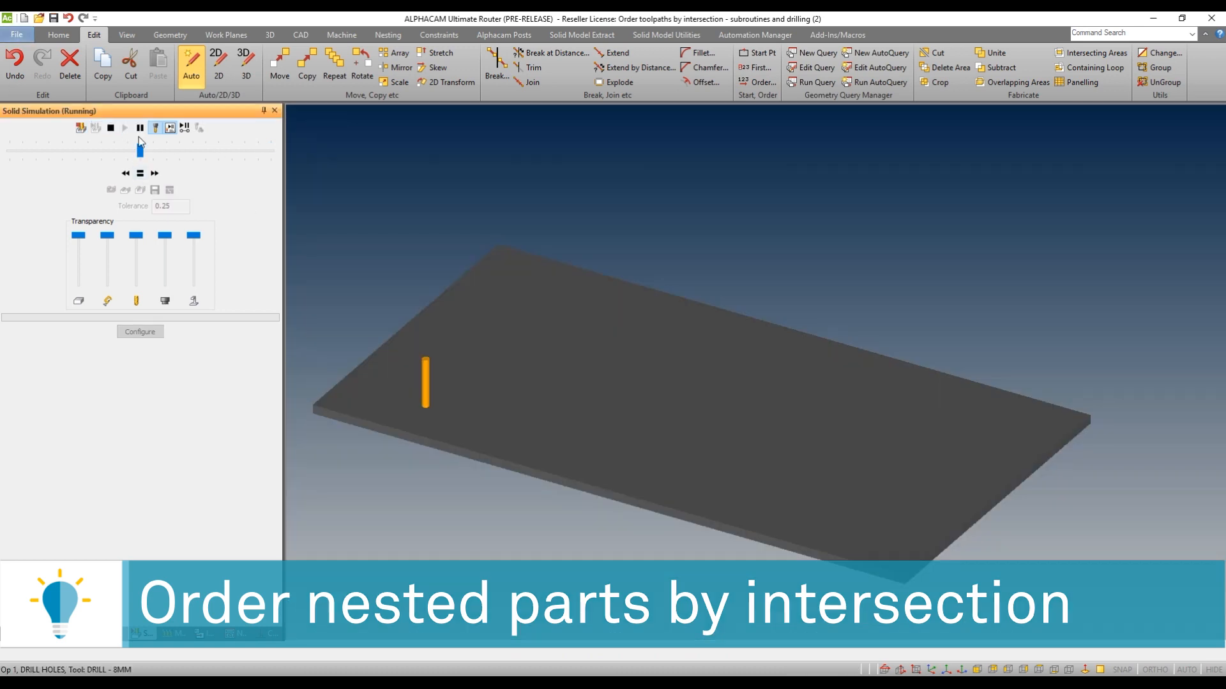
{"action": "left_click", "coordinate": [154, 173]}
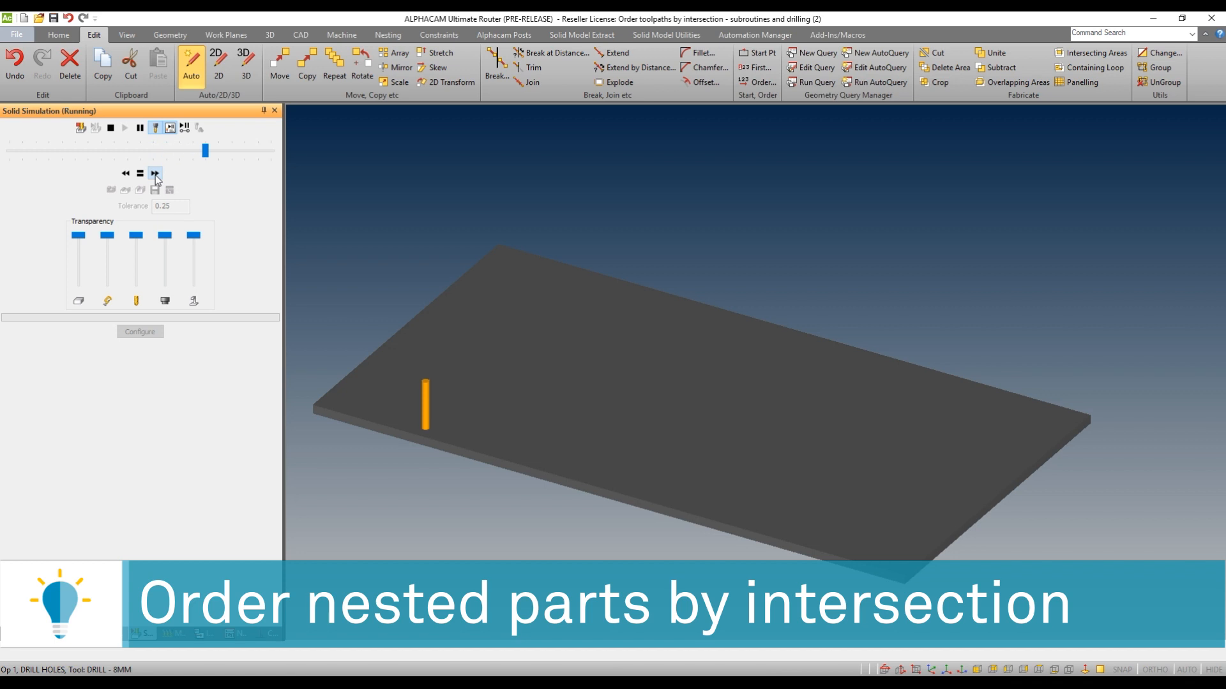
{"action": "left_click", "coordinate": [153, 173]}
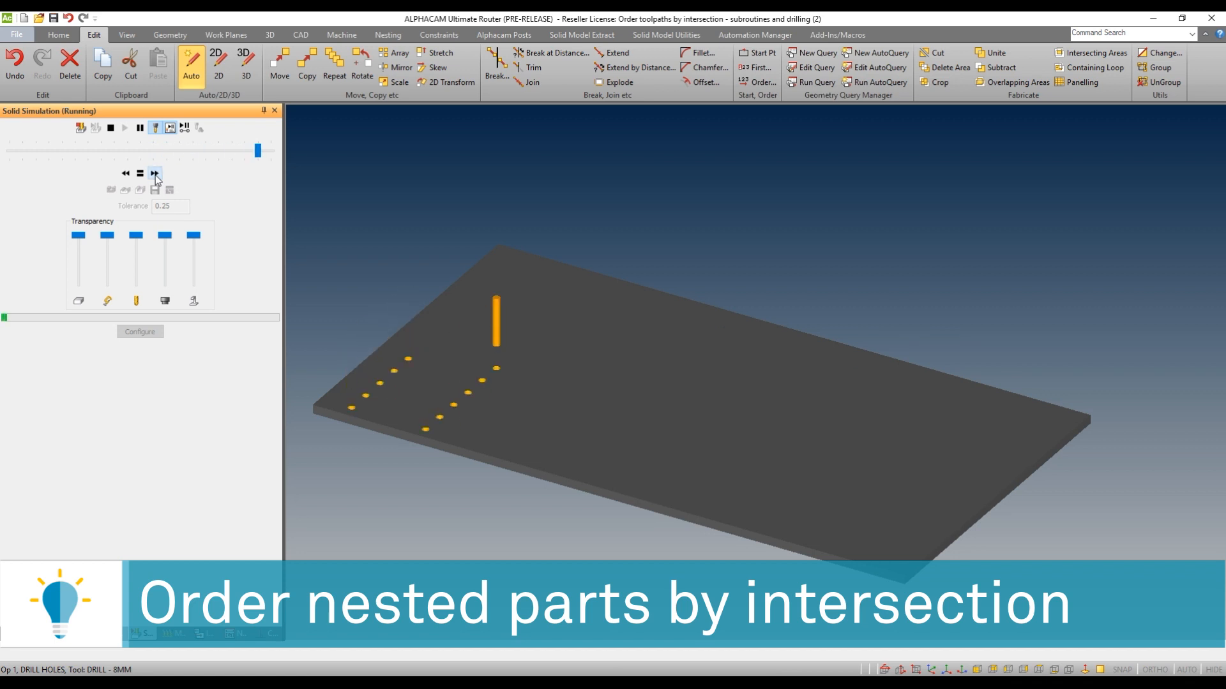
{"action": "left_click", "coordinate": [154, 173]}
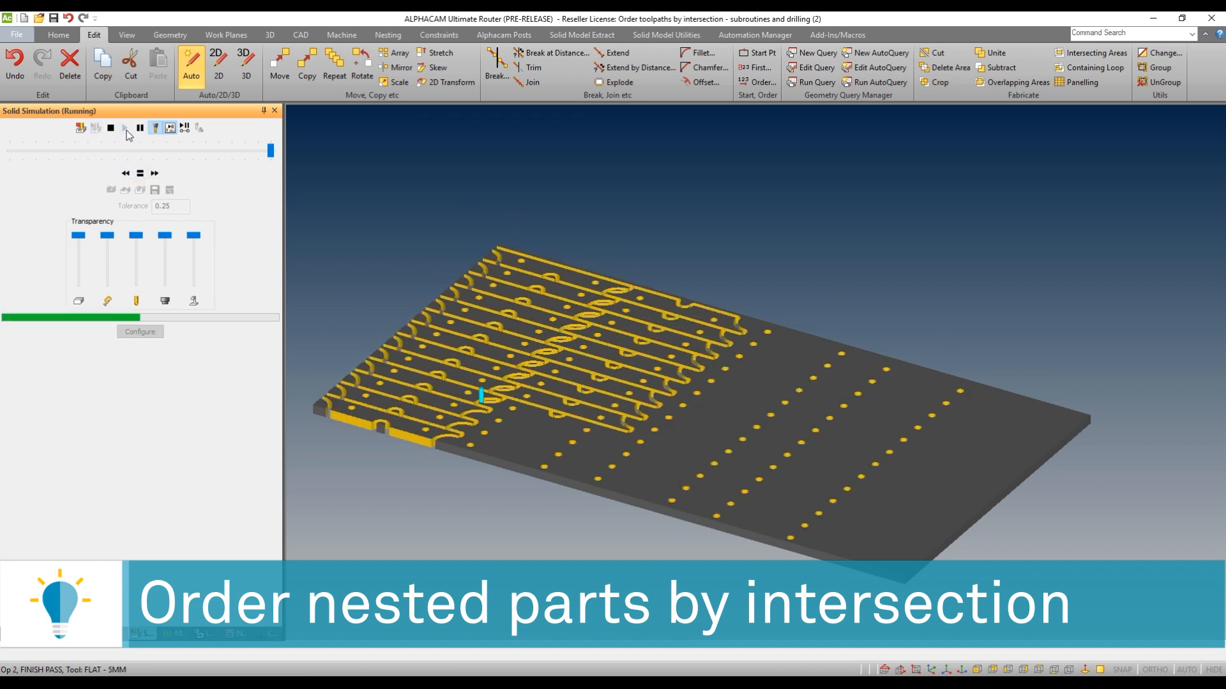
Pause to inspect the band-by-band cut order, then run to completion.
{"action": "left_click", "coordinate": [140, 127]}
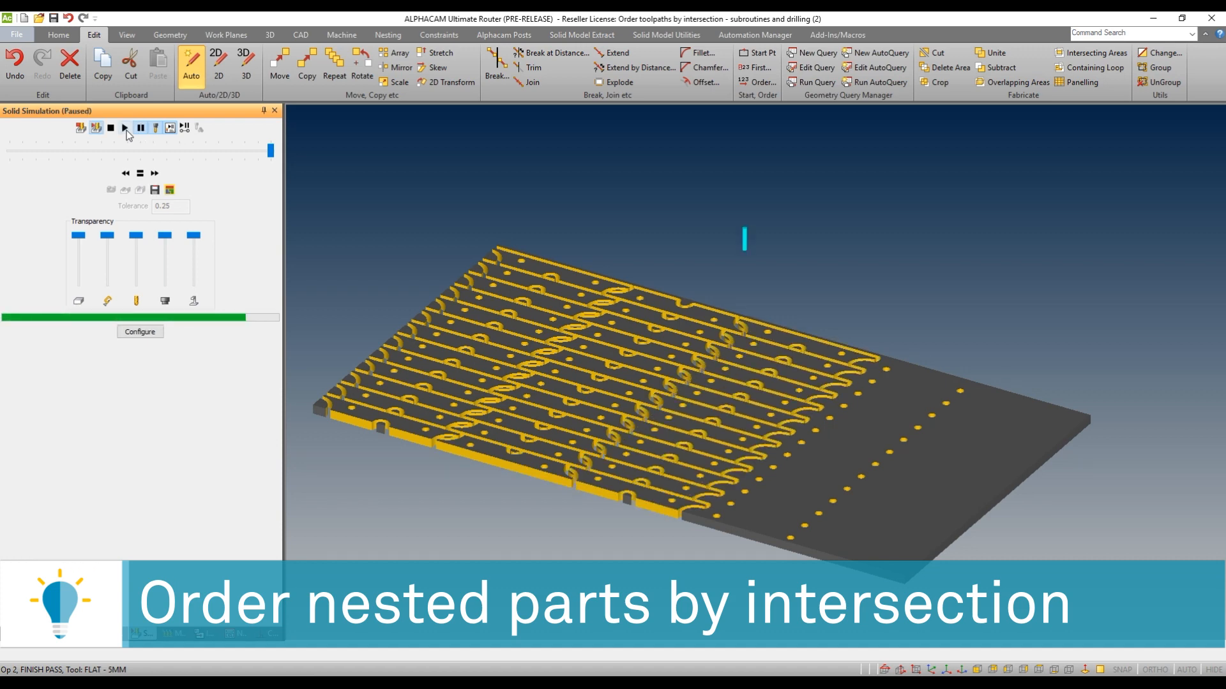
{"action": "left_click", "coordinate": [124, 128]}
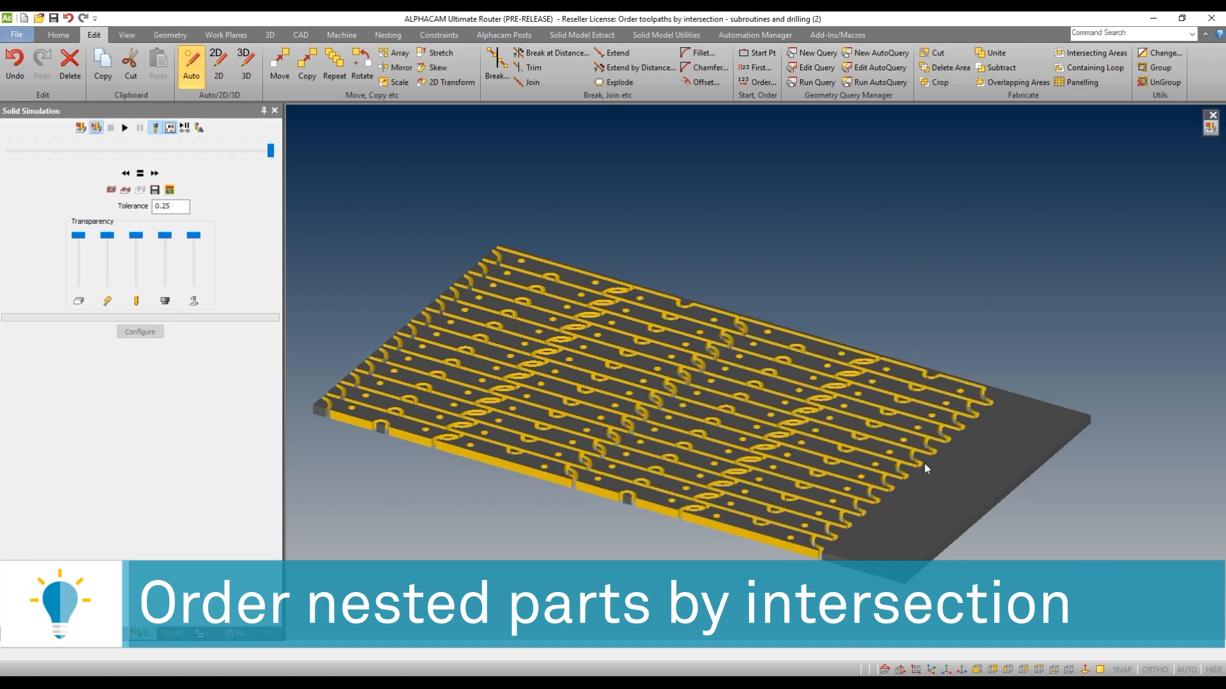